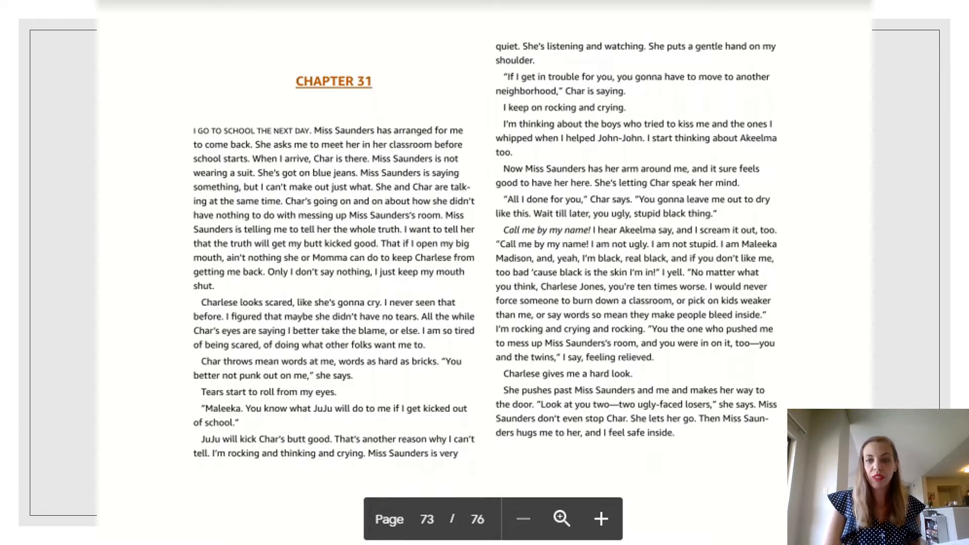
scroll(down, 3)
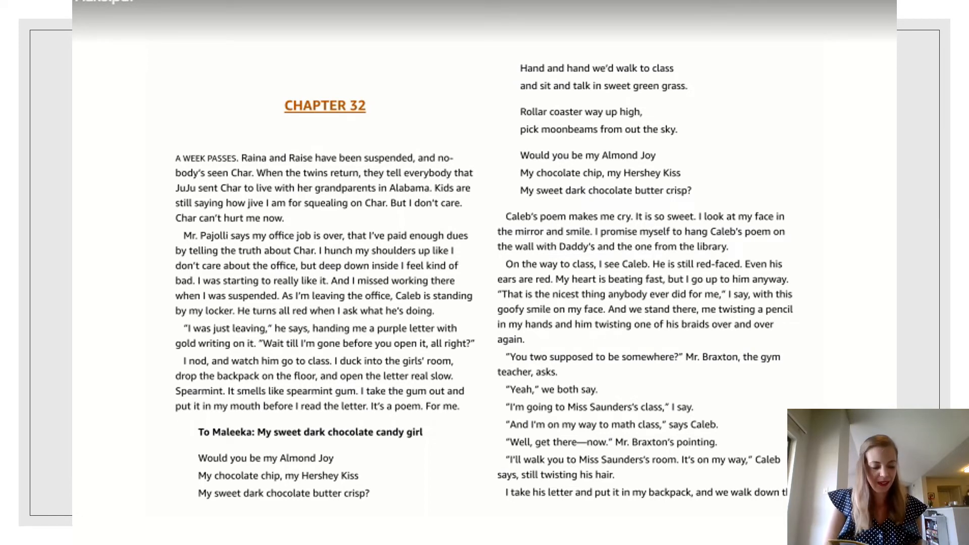
scroll(down, 3)
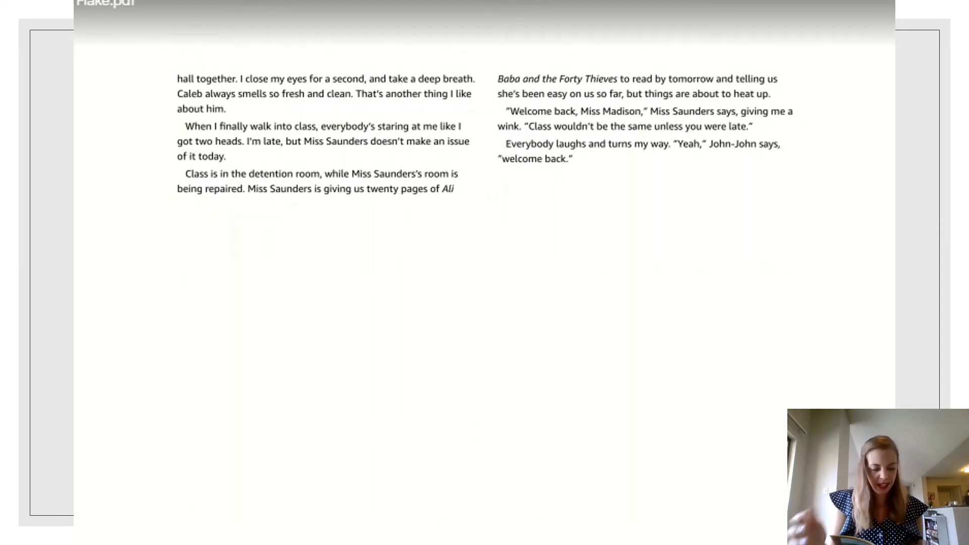